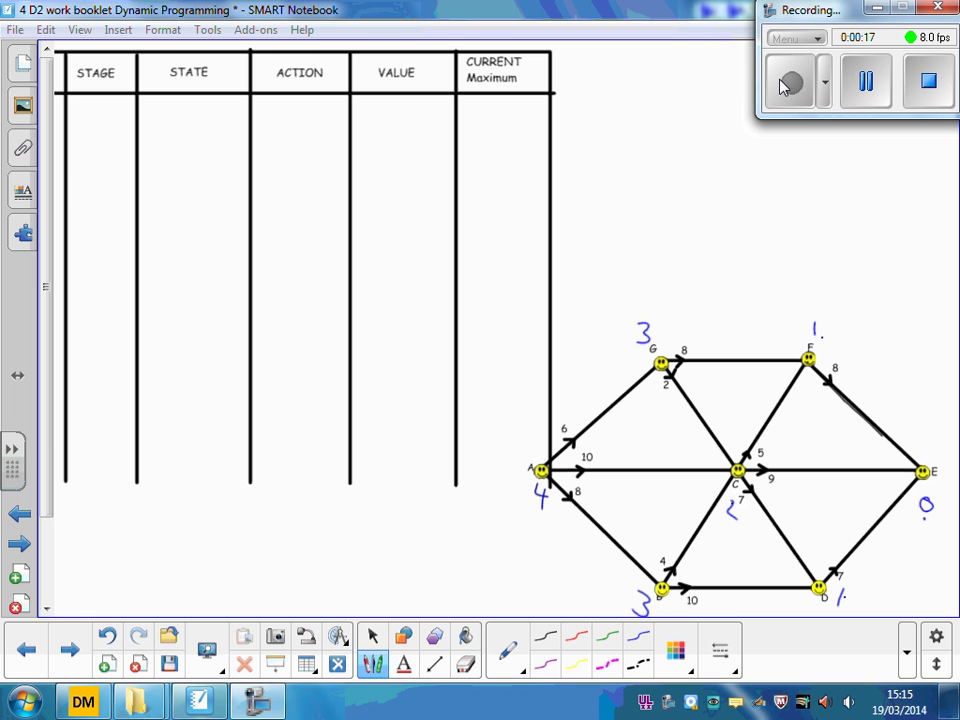
# Pen in stage 1 rows F/FE=8 and D/DE=7 as maxima, then a closing line.
pyautogui.write('1')
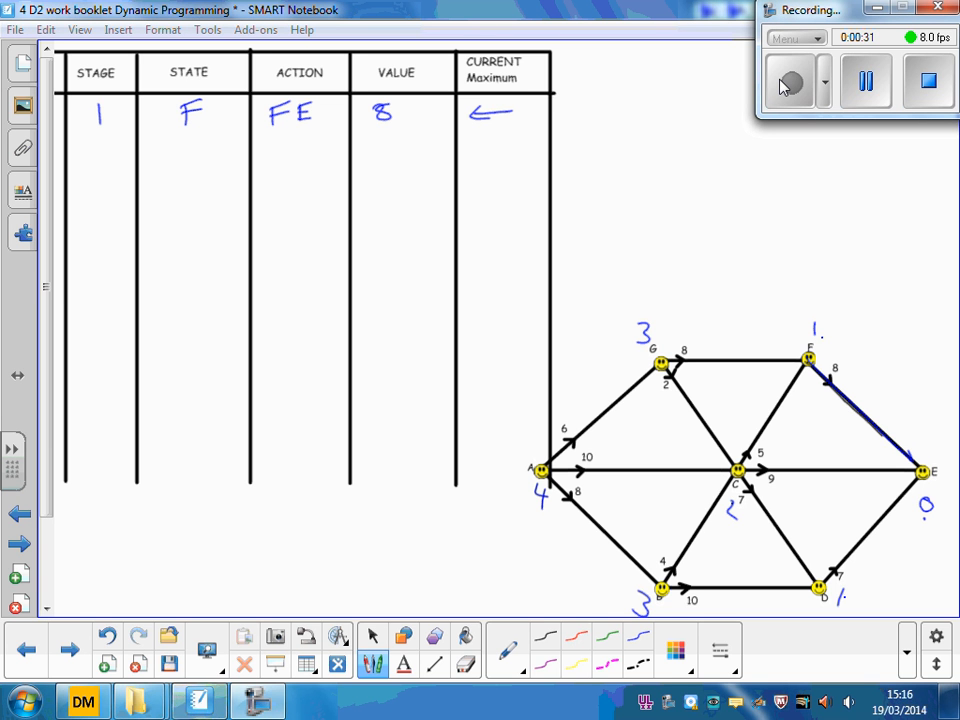
pyautogui.click(185, 150)
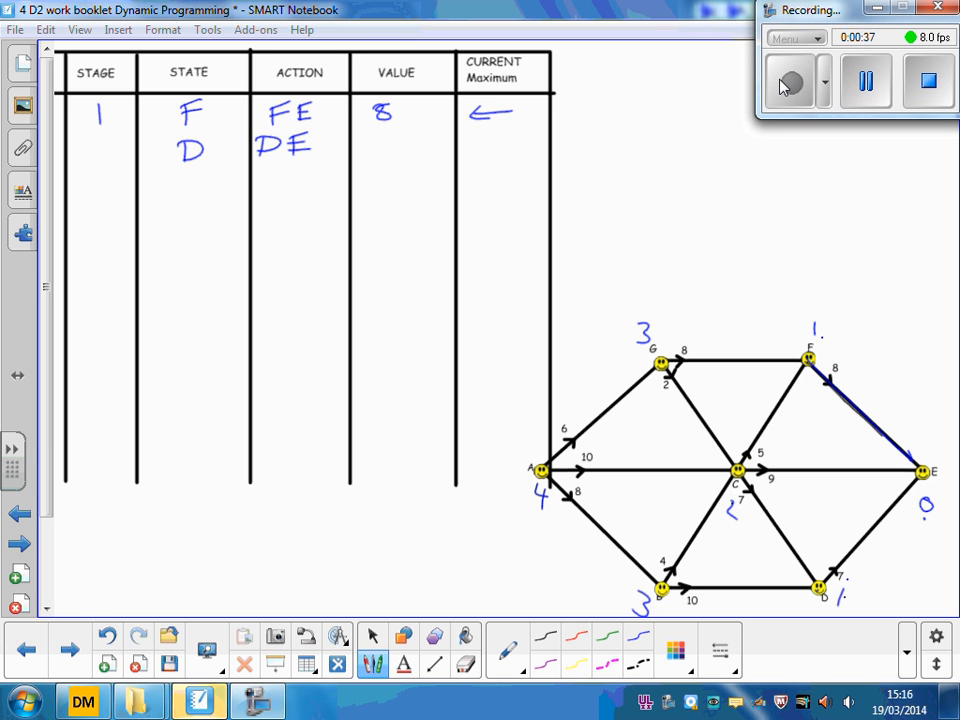
pyautogui.write('7')
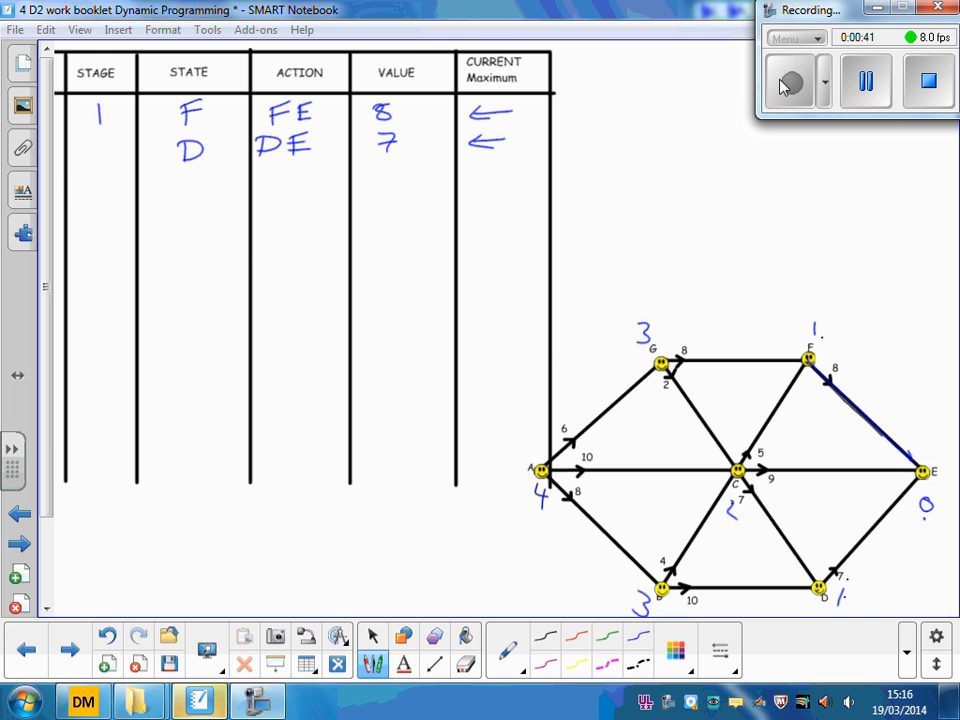
pyautogui.moveTo(70, 166); pyautogui.dragTo(455, 168)
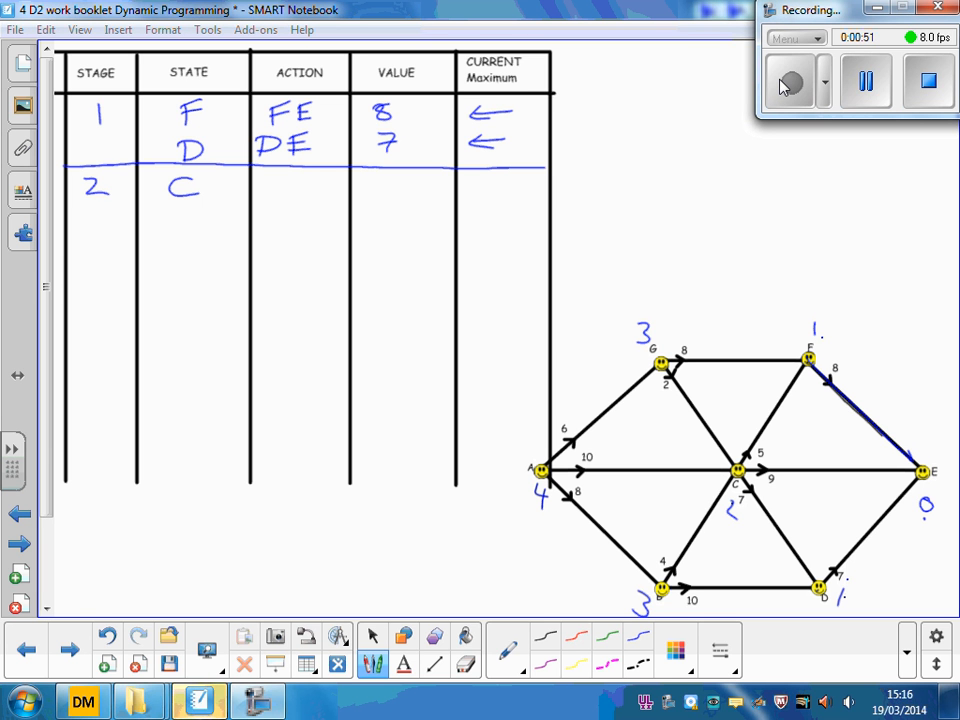
# Write C's actions CF=13, CE=9, CD=7+7=14, arrow CD, and draw a divider.
pyautogui.write('CF')
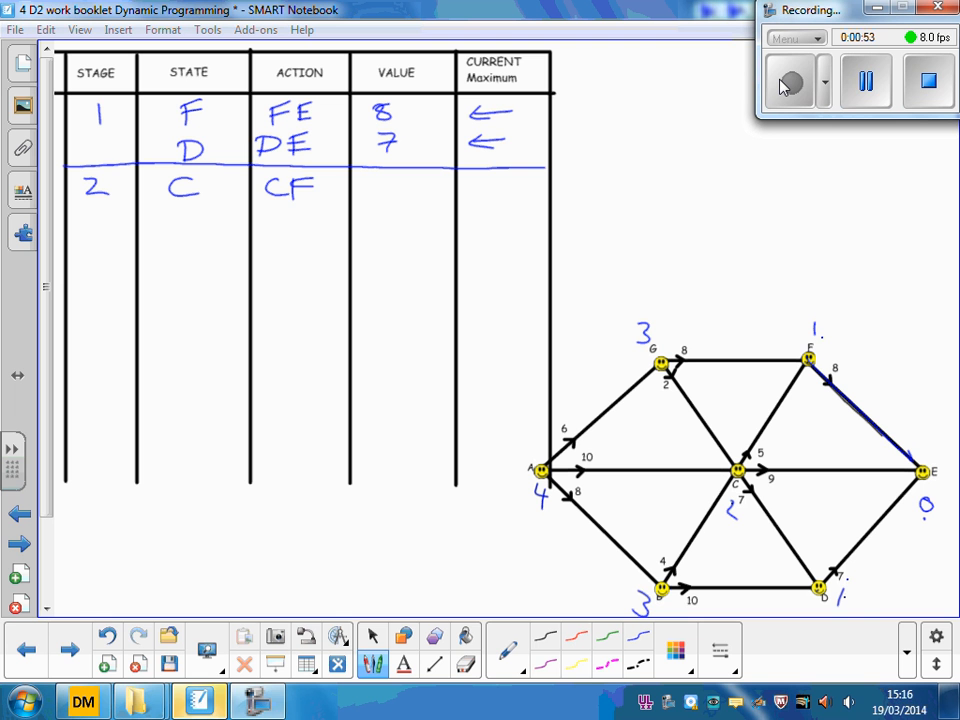
pyautogui.write('CE')
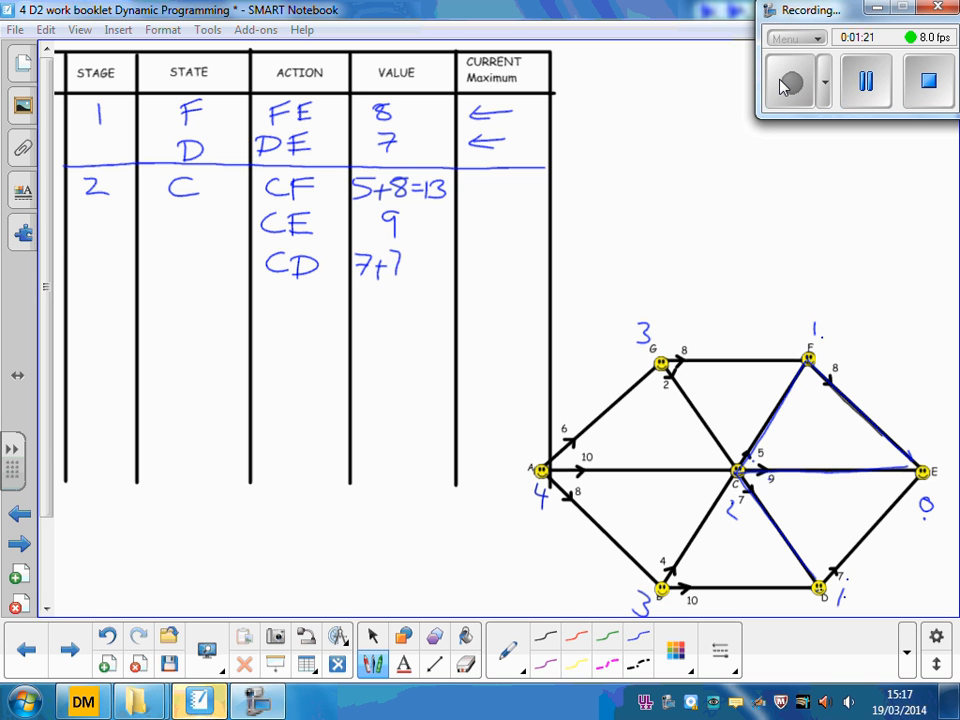
pyautogui.write('=14')
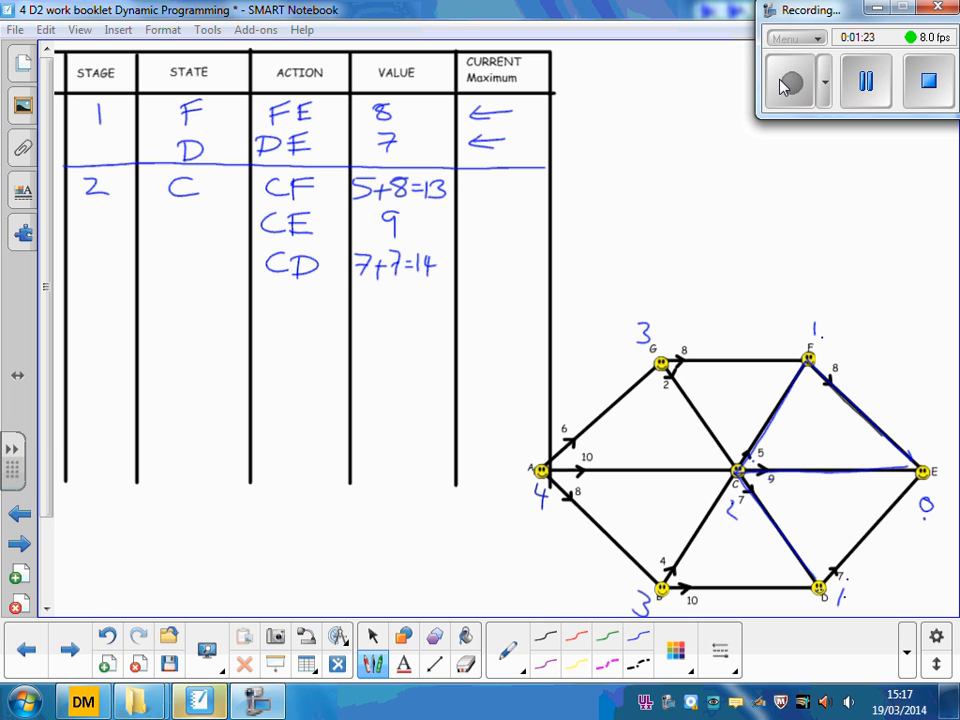
pyautogui.moveTo(465, 258); pyautogui.dragTo(505, 258)
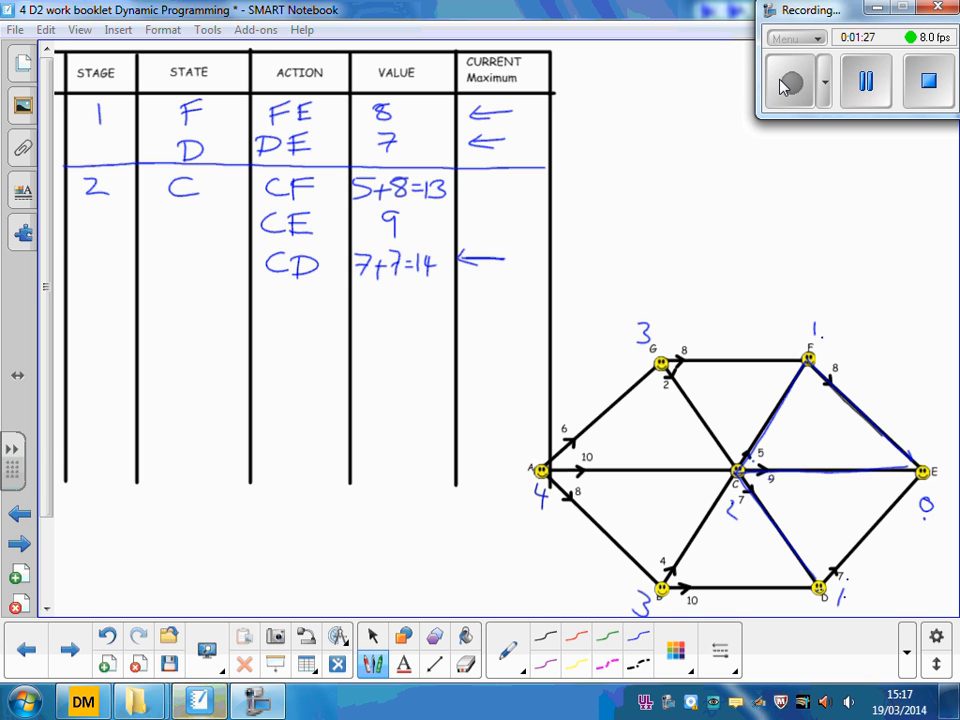
pyautogui.moveTo(200, 272); pyautogui.dragTo(540, 280)
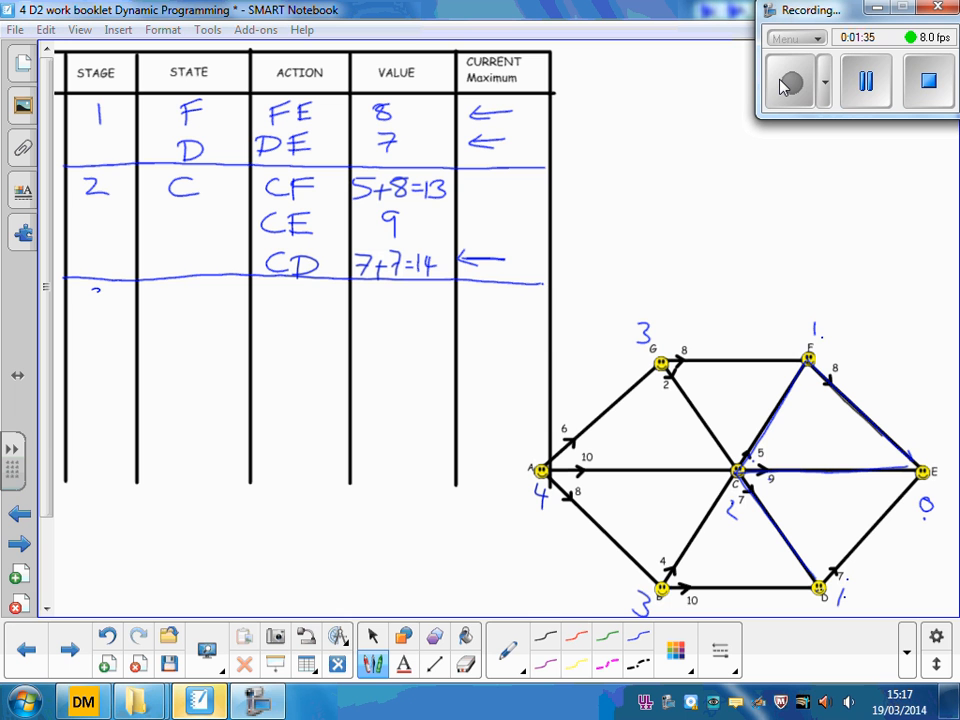
# Write stage 3, state G, with GF 8+8=16 and GC 2+14=16 marked maximum.
pyautogui.click(95, 297)
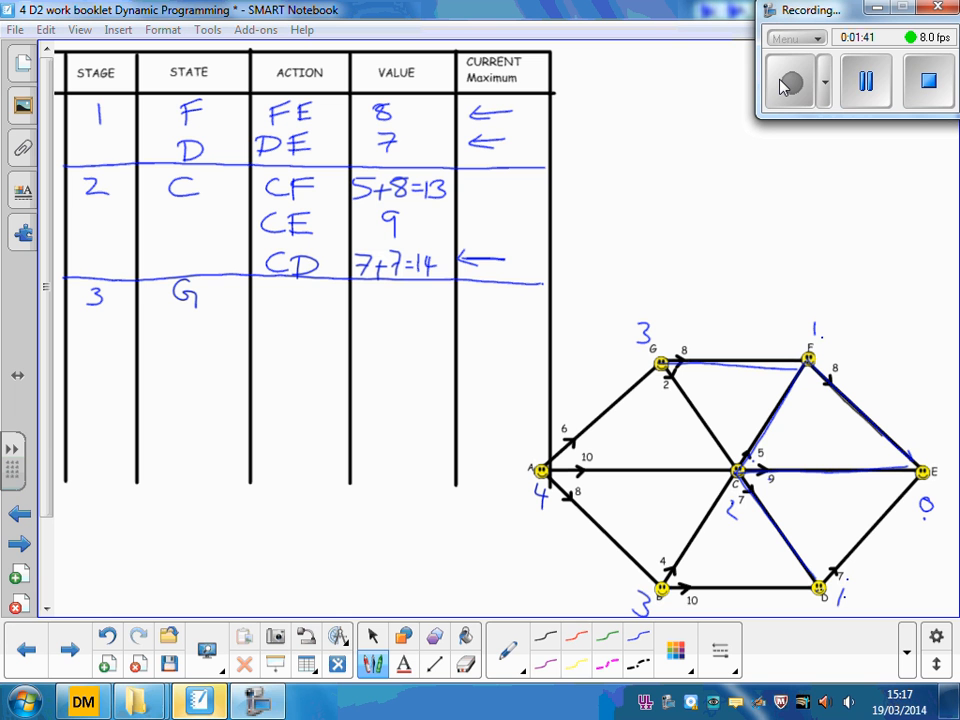
pyautogui.write('GF')
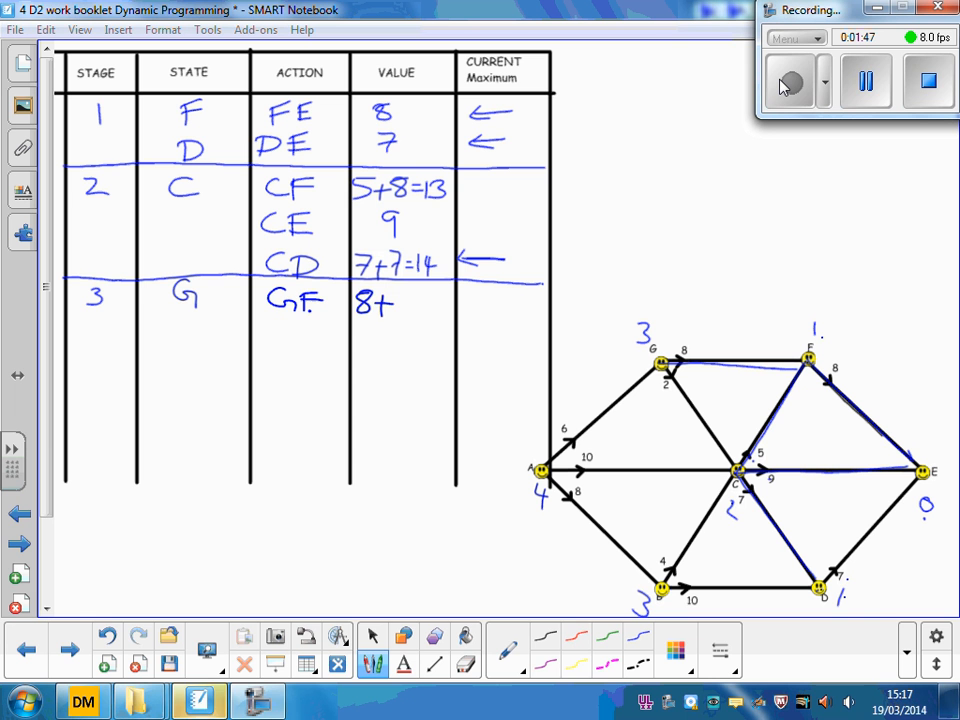
pyautogui.write('8')
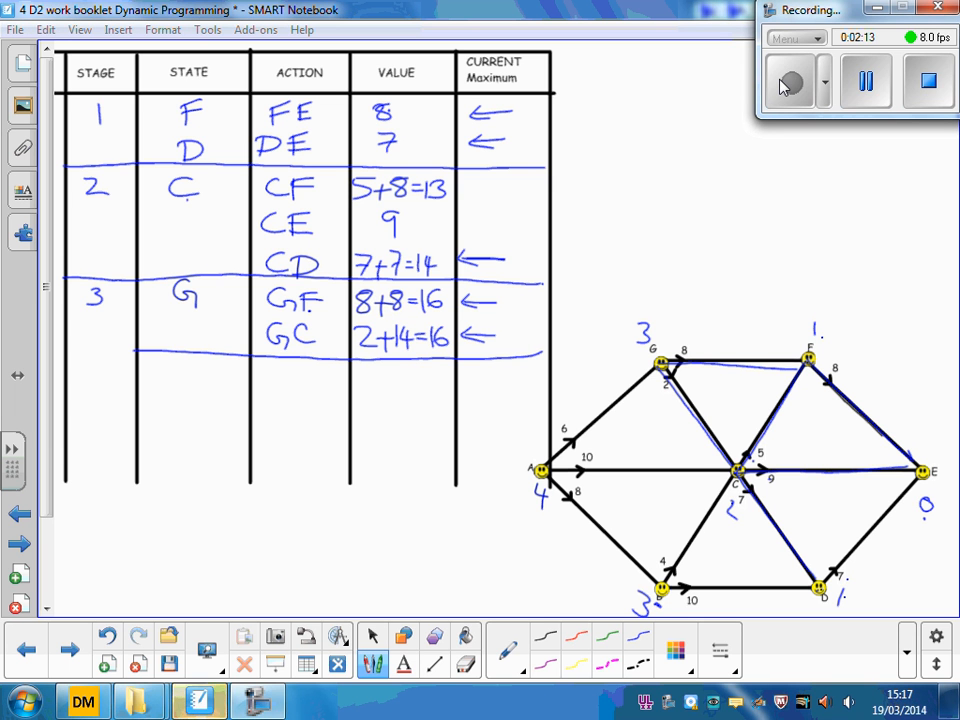
# Write state B with actions BC 4+14=18 and BD in the table.
pyautogui.write('B')
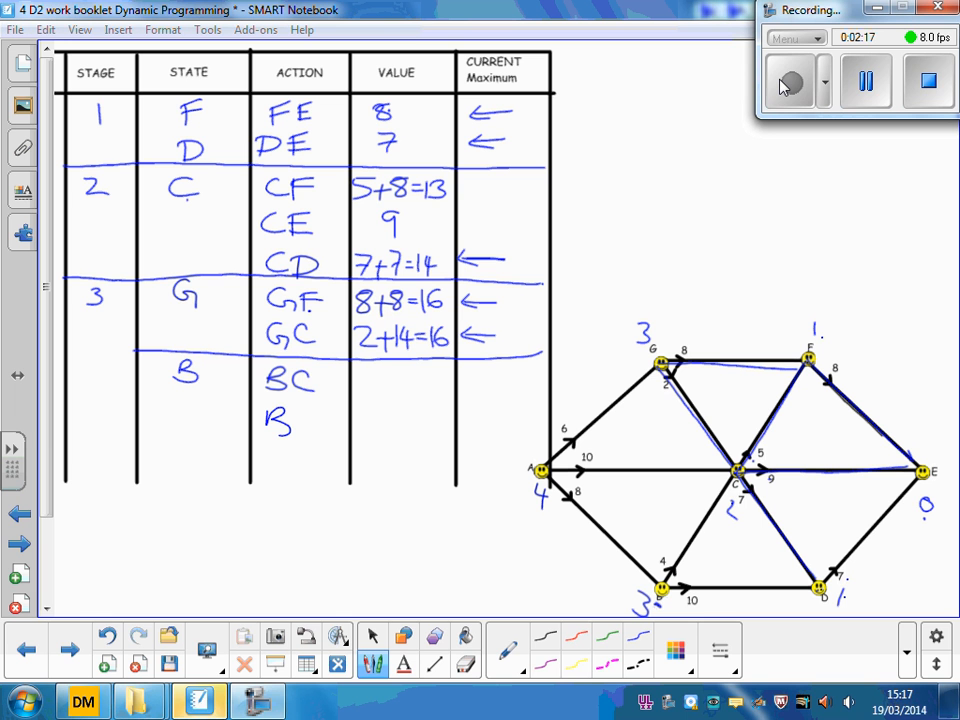
pyautogui.write('D')
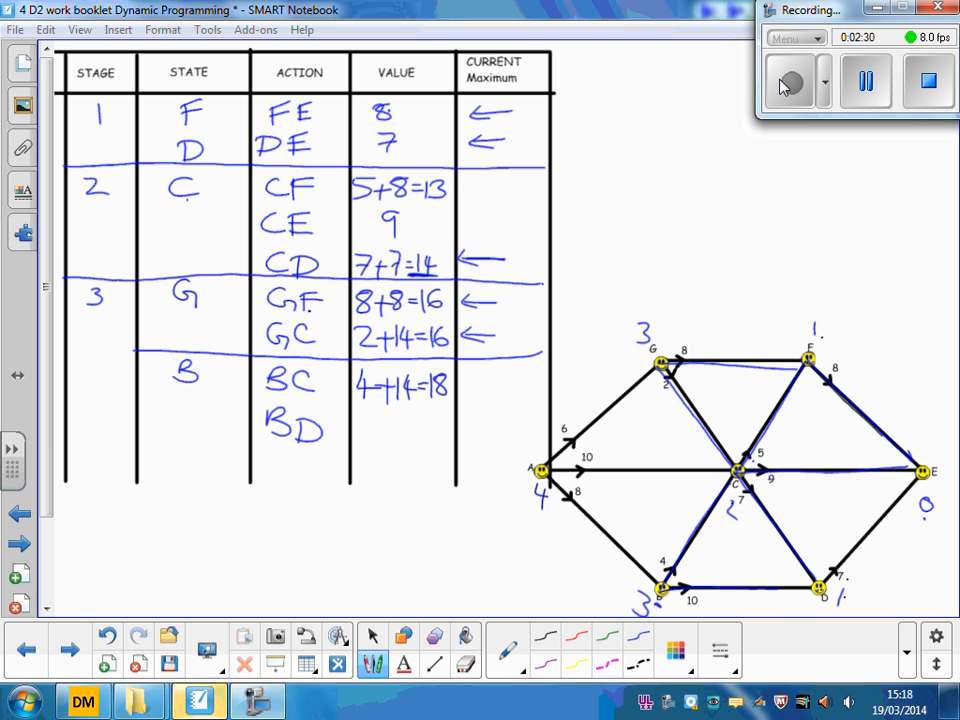
pyautogui.write('1')
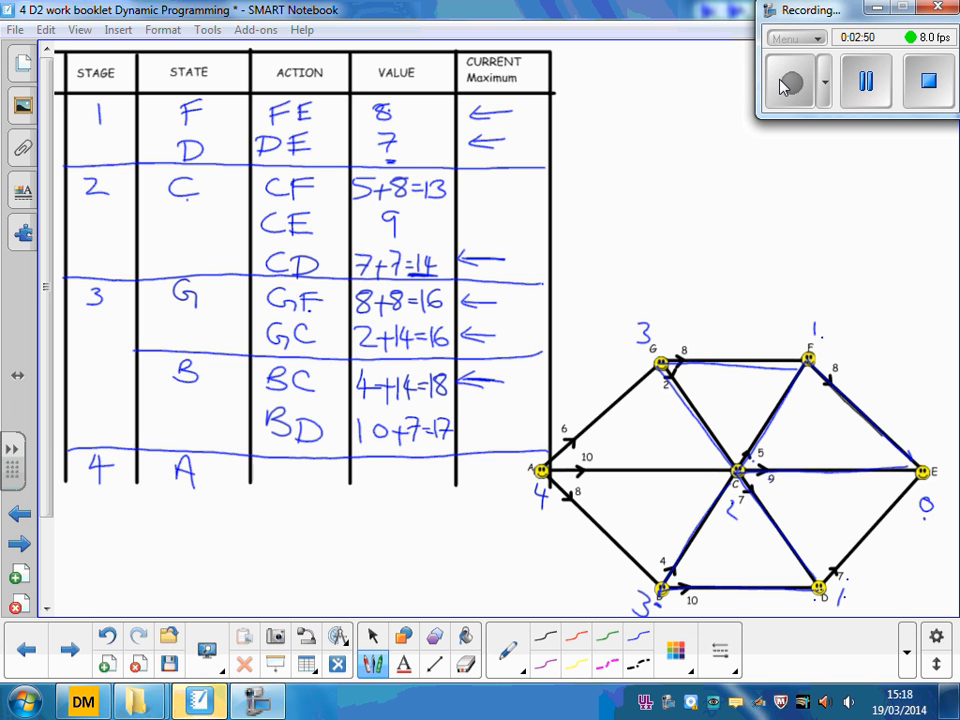
# Write state A with actions AG 6+16=22, AC 10+14=24 and AB 8+18.
pyautogui.write('A')
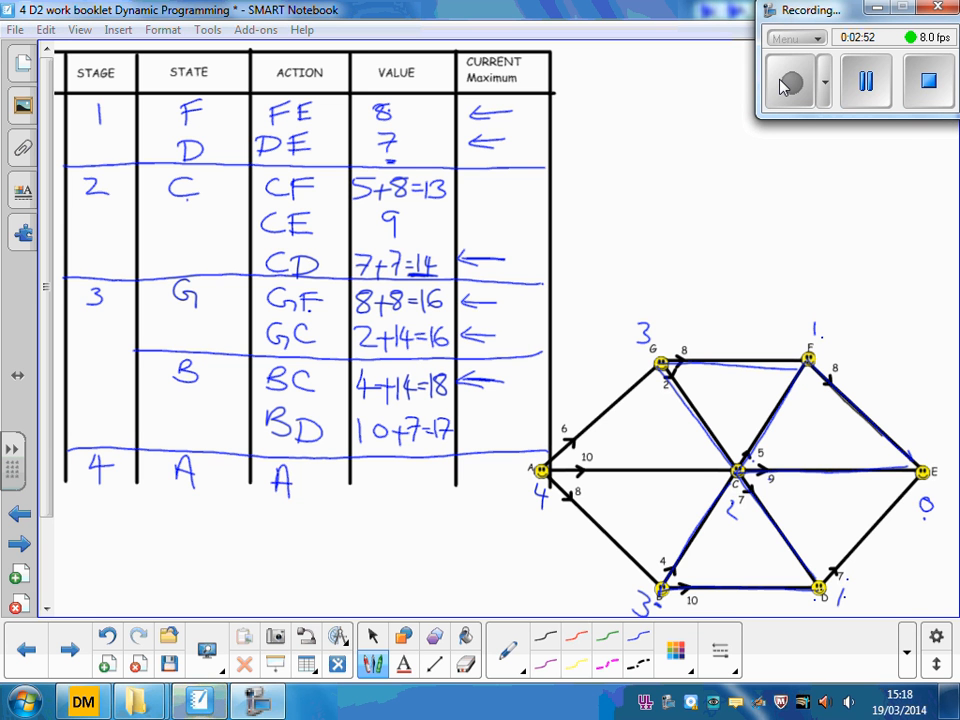
pyautogui.write('G')
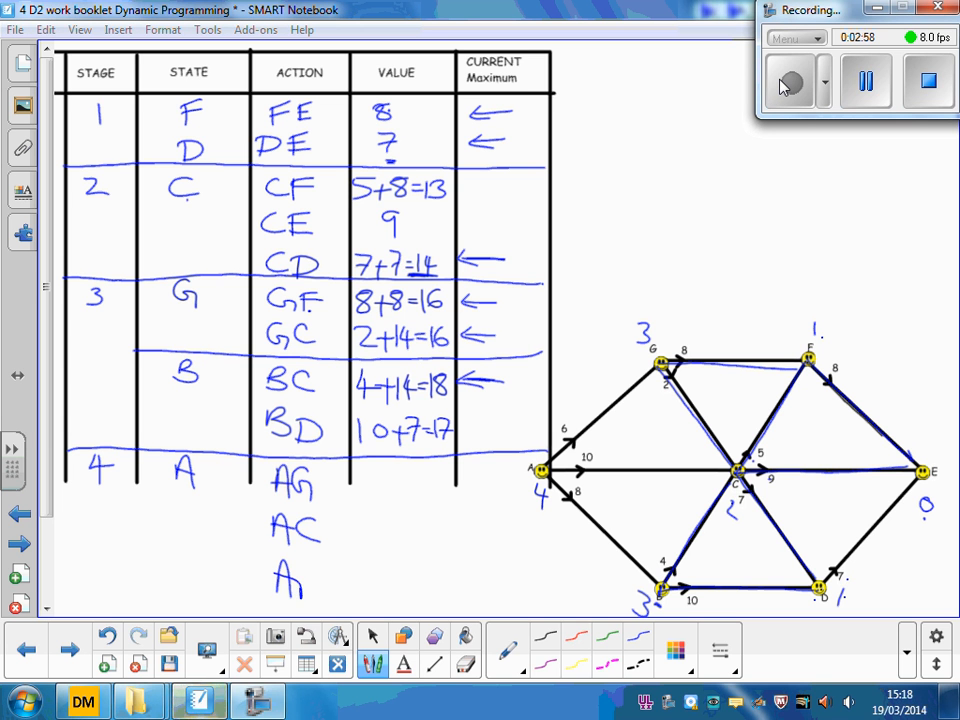
pyautogui.write('B')
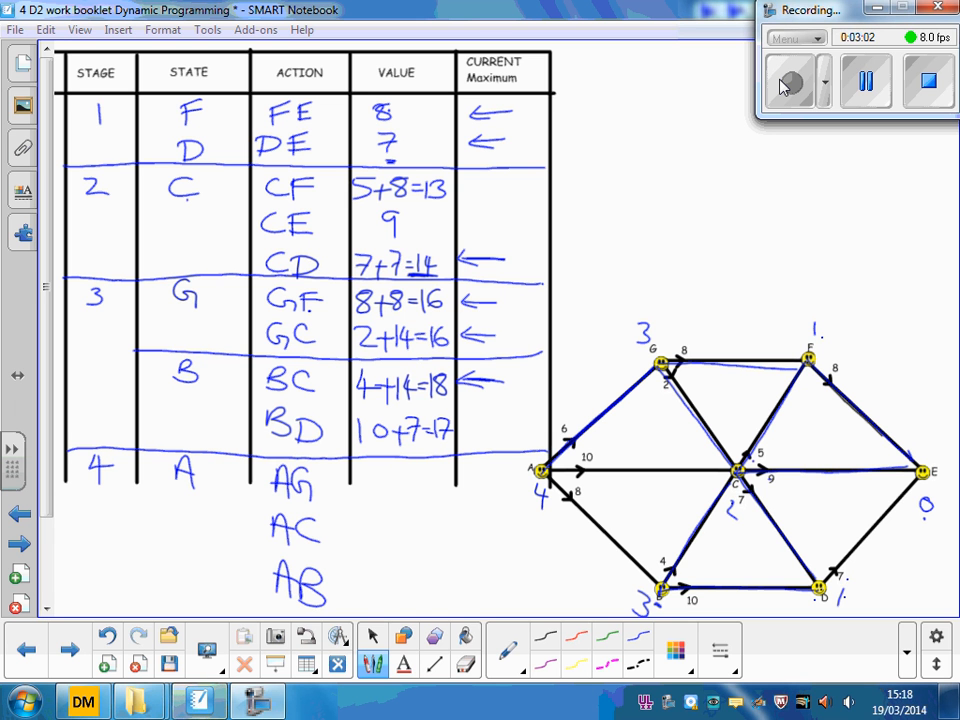
pyautogui.write('6+16=22')
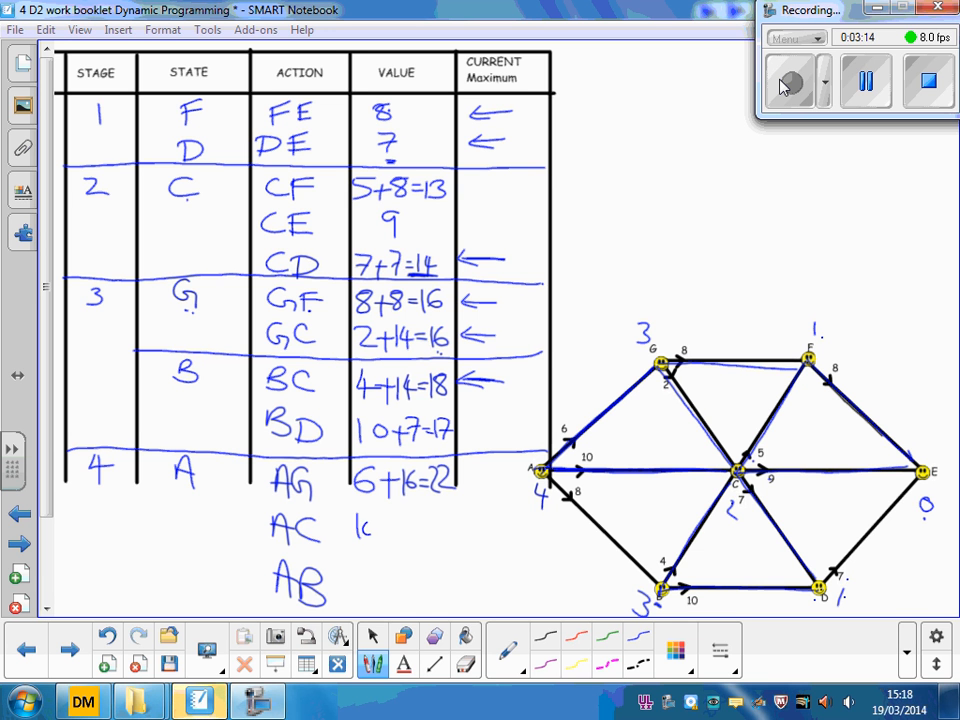
pyautogui.write('0+14=')
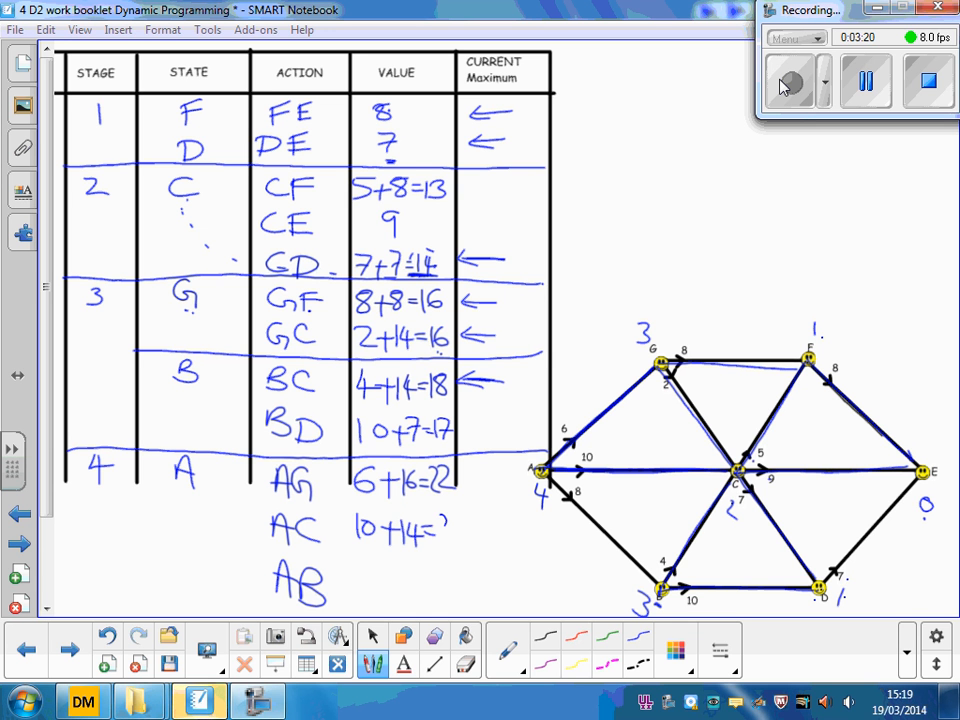
pyautogui.write('24')
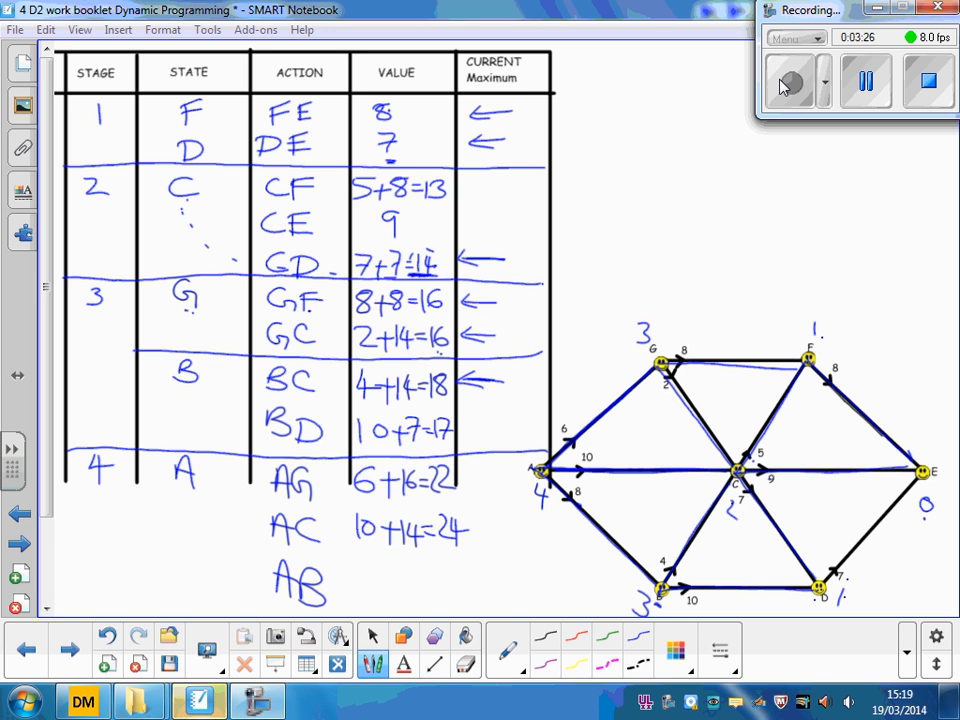
pyautogui.write('8+')
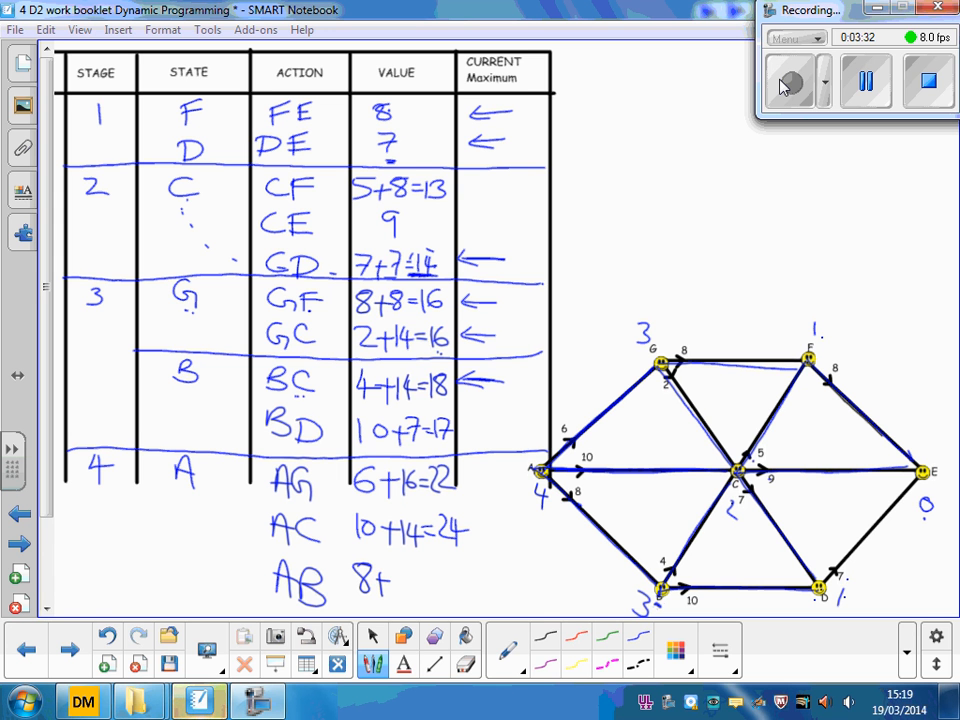
pyautogui.write('18')
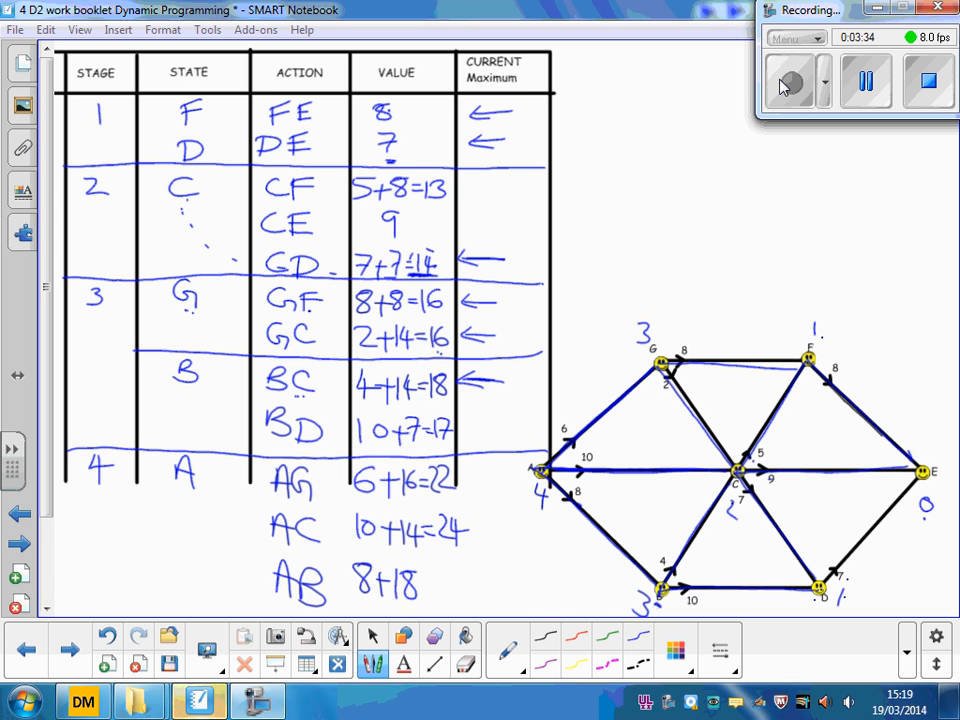